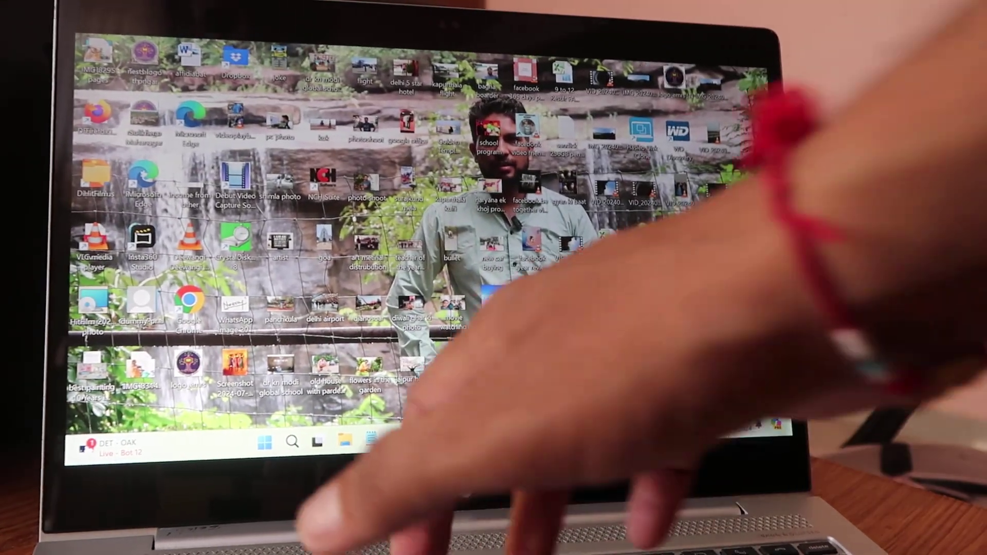
Step: Search the Start menu for 'bluetooth and other devices settings' and open Bluetooth & devices
click(264, 454)
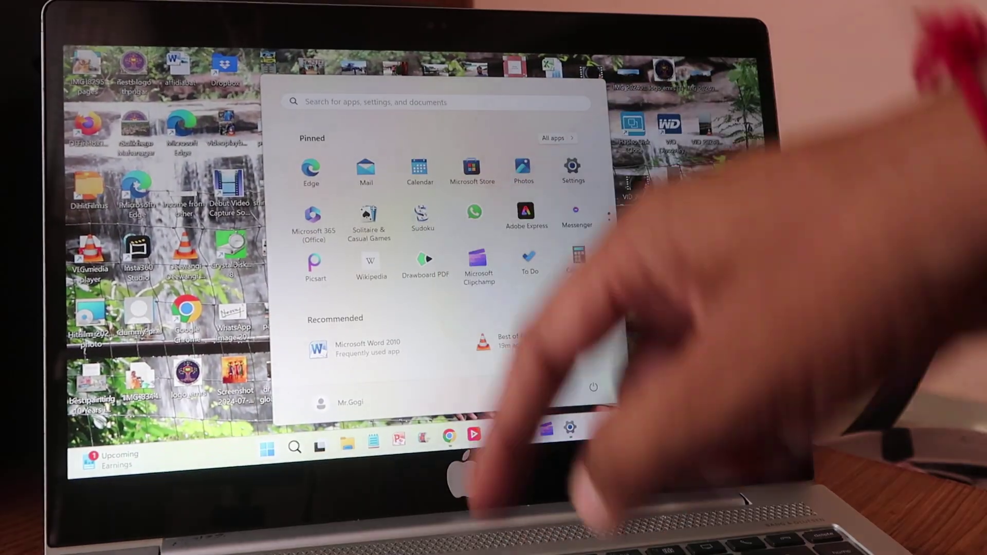
text(bluetooth and other devices settings)
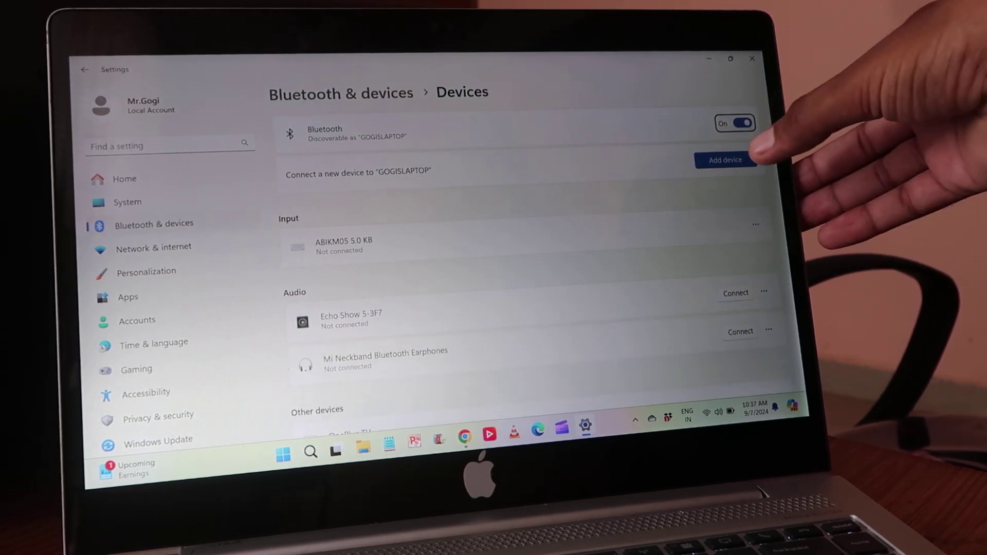
Step: Add a device and pair with the ZEB-SPACE DECK PRO speaker
click(728, 159)
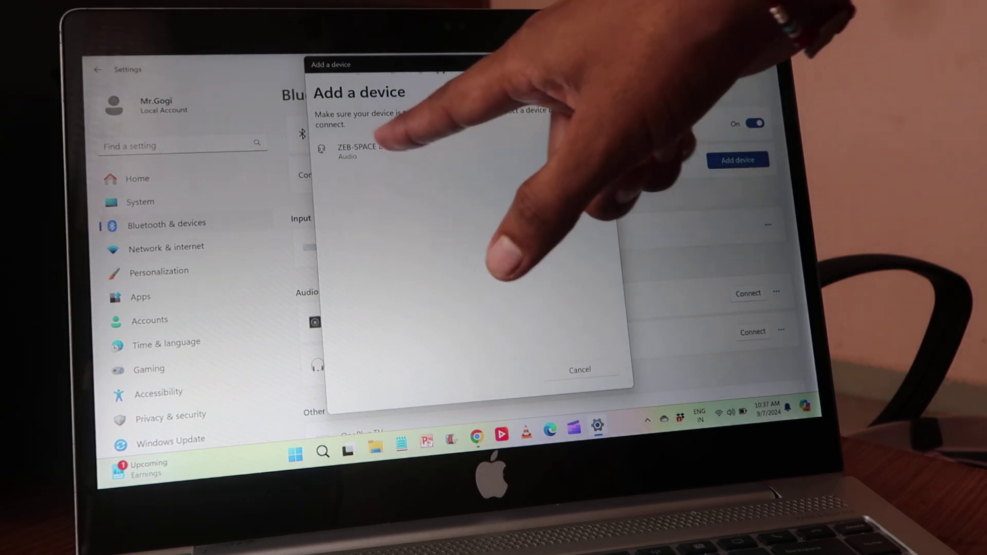
click(368, 149)
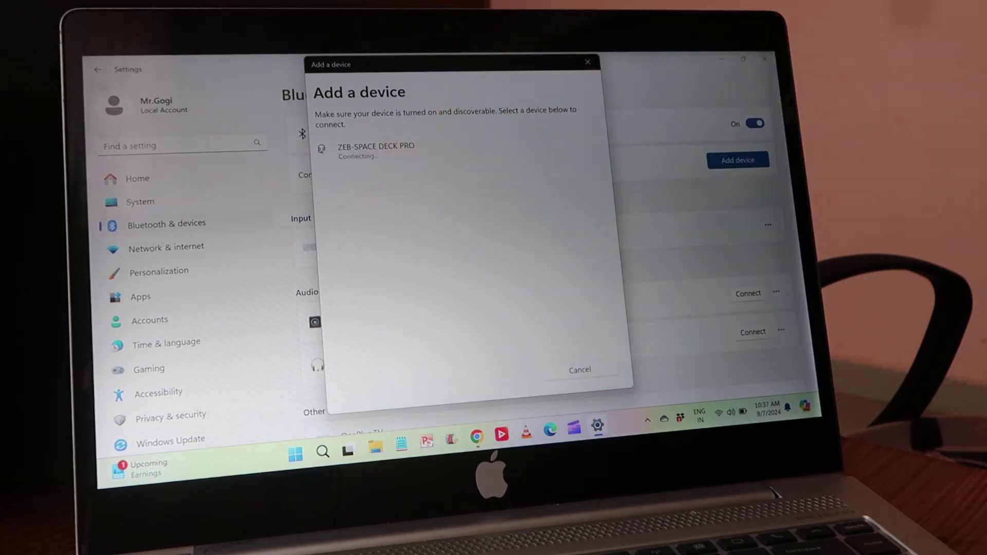